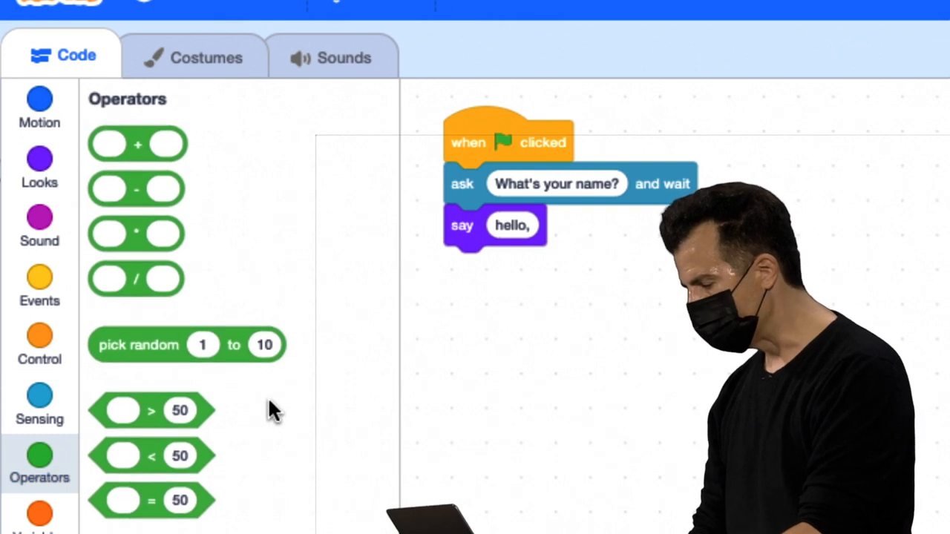
# - Insert a join block into the say block with 'hello,' first and the answer reporter second
pyautogui.scroll(-3)
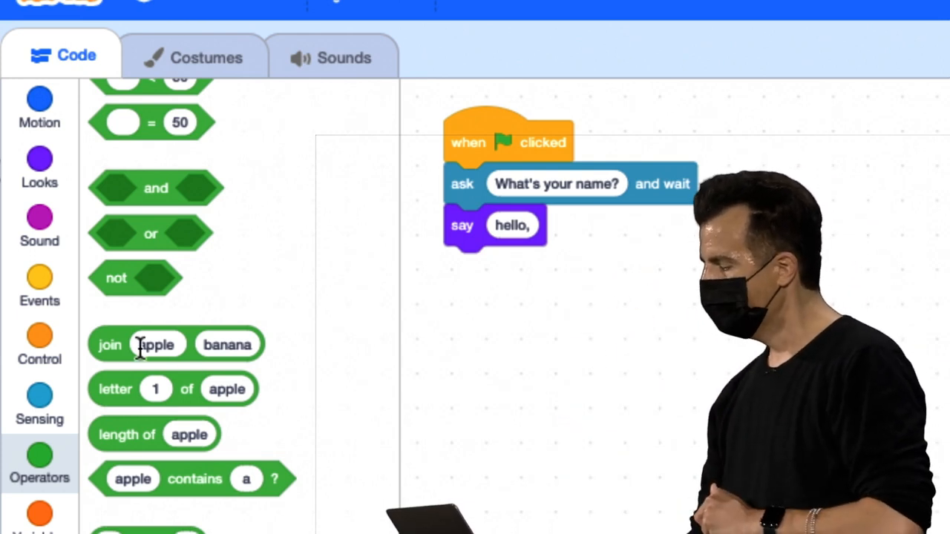
pyautogui.moveTo(156, 344); pyautogui.dragTo(553, 225)
pyautogui.write('h')
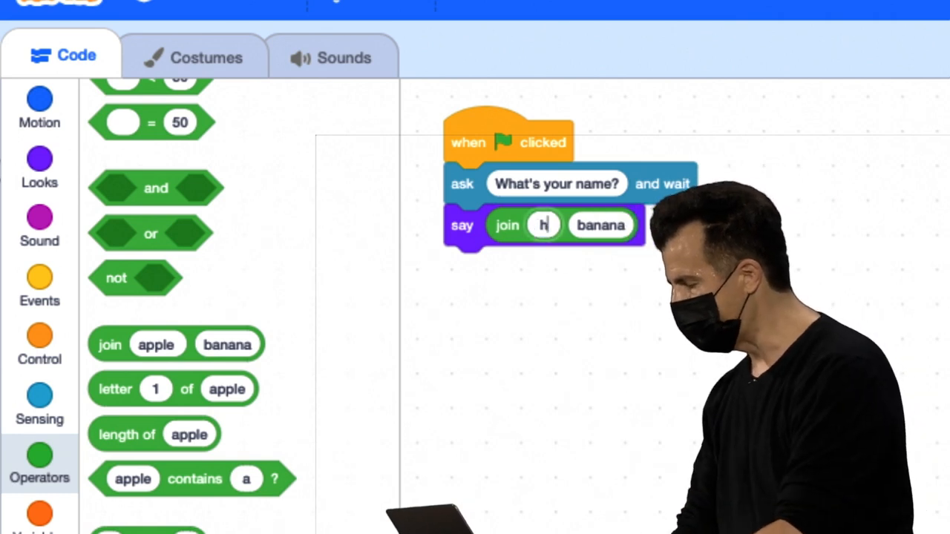
pyautogui.write('ello,')
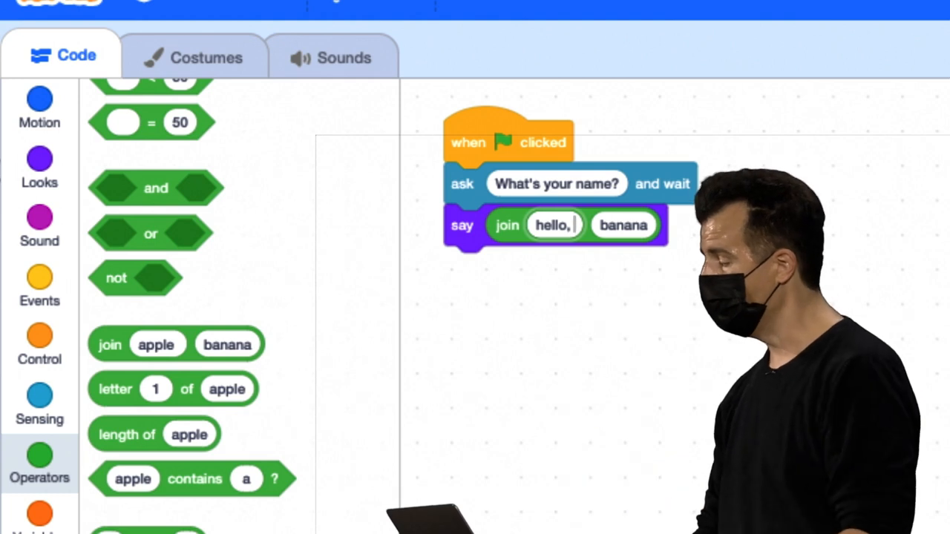
pyautogui.moveTo(39, 284)
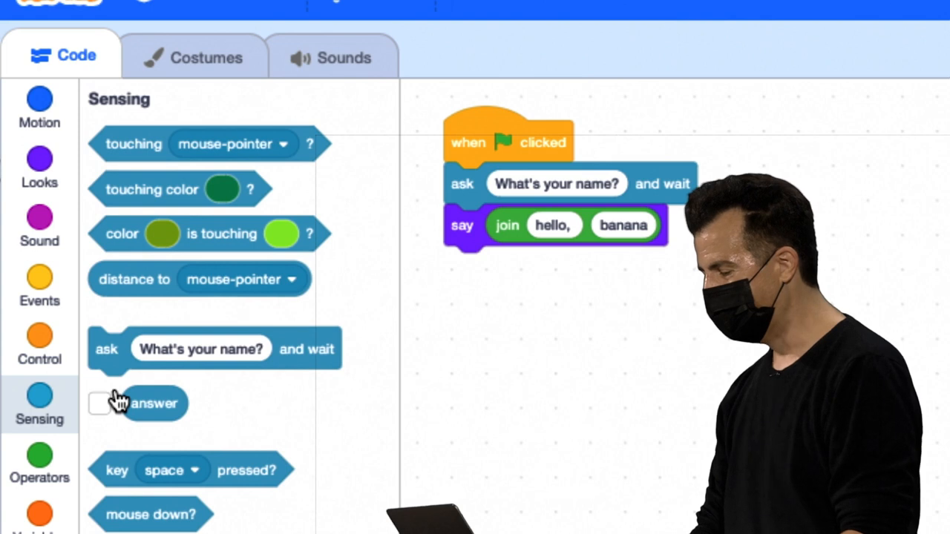
pyautogui.moveTo(153, 403); pyautogui.dragTo(625, 255)
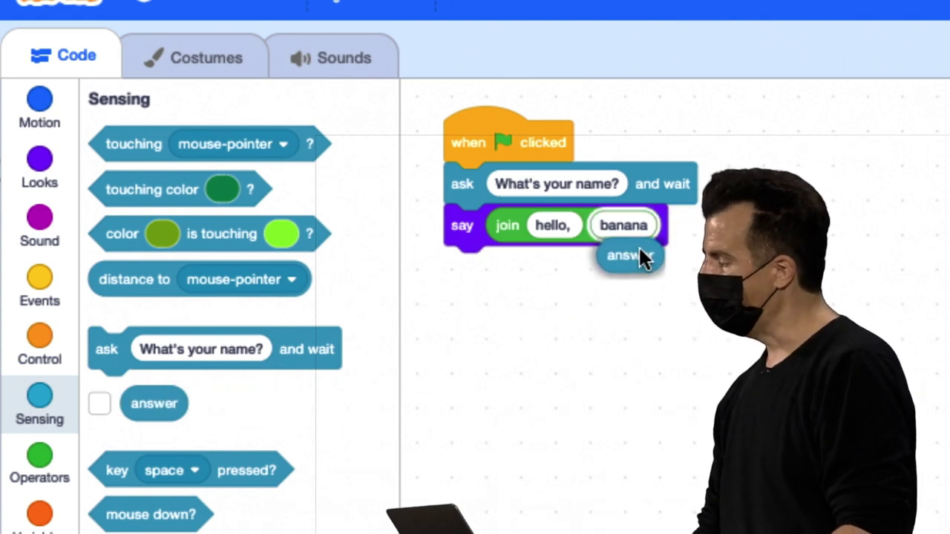